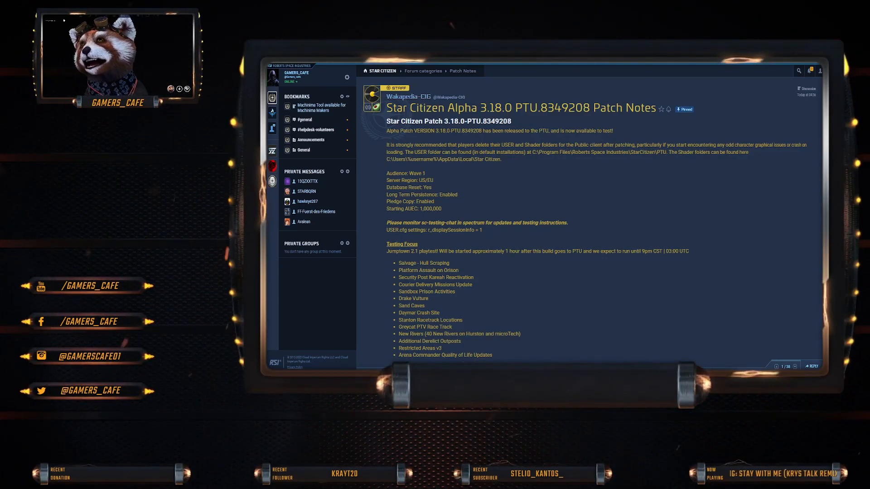
# Highlight the server and database settings lines, then read down to Testing Focus and Known Issues
pyautogui.doubleClick(425, 180)
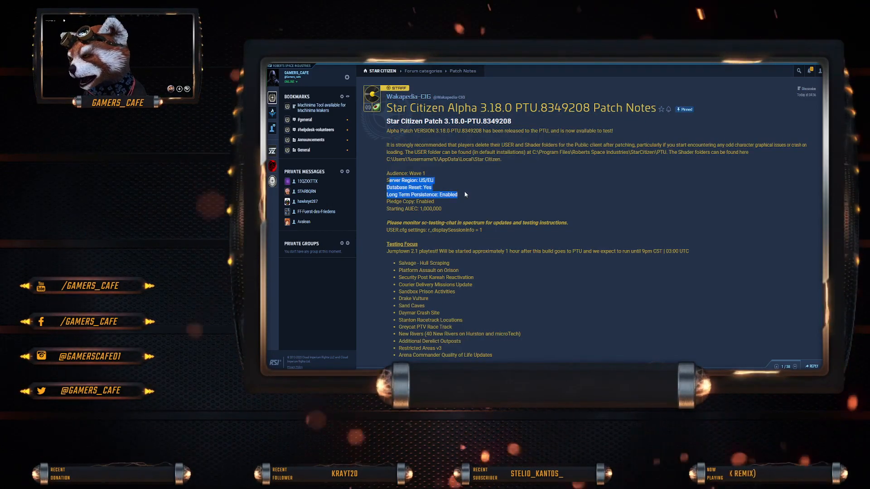
pyautogui.scroll(-3)
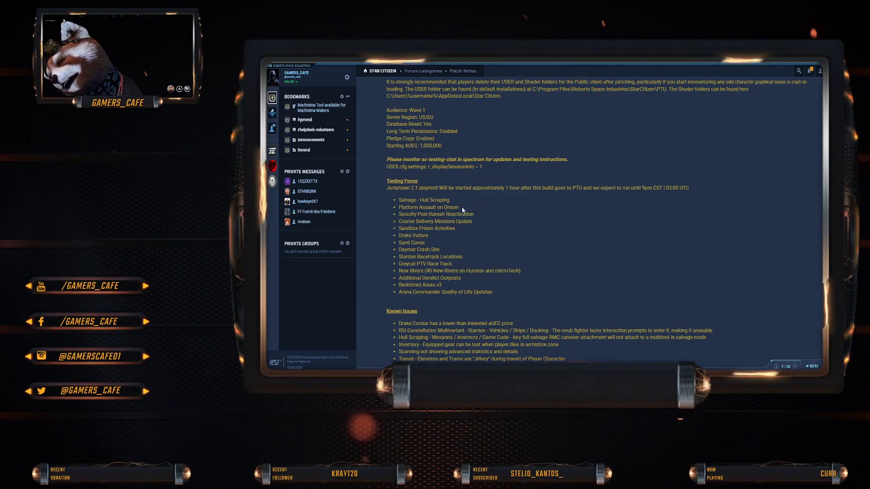
pyautogui.scroll(-3)
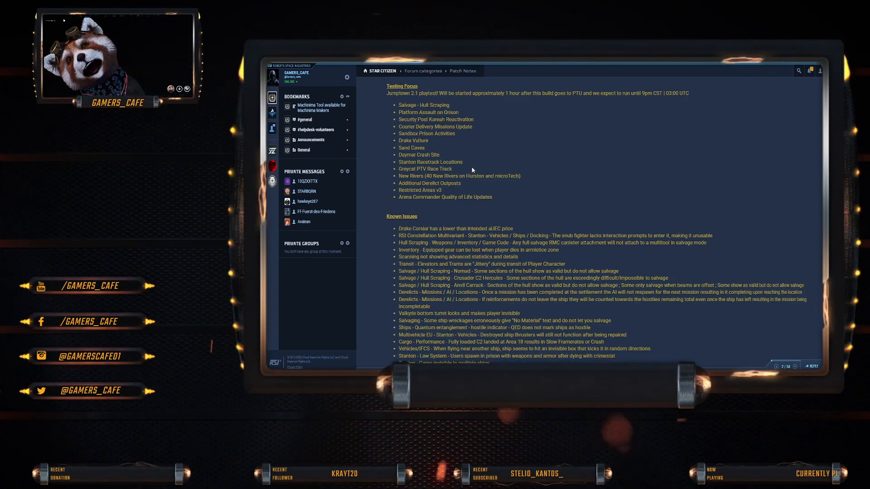
# Scroll past the Known Issues list to Feature Updates, Bug Fixes and Technical sections
pyautogui.scroll(-3)
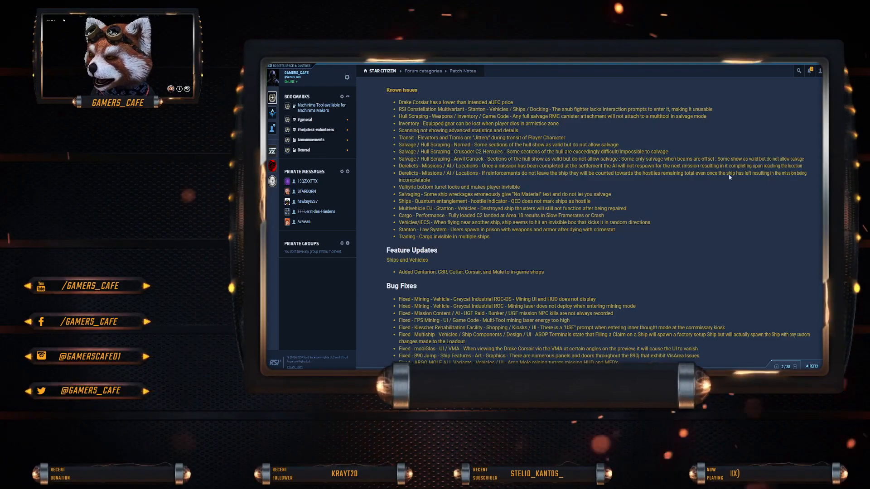
pyautogui.moveTo(766, 185)
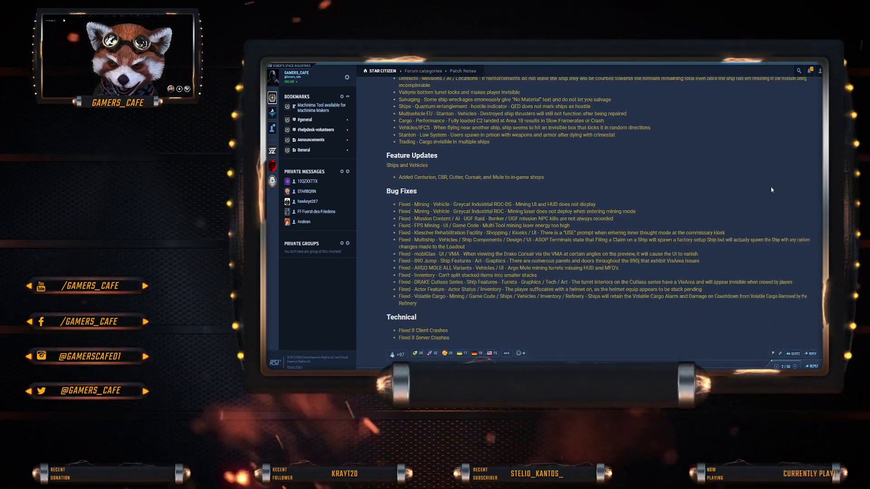
pyautogui.scroll(-3)
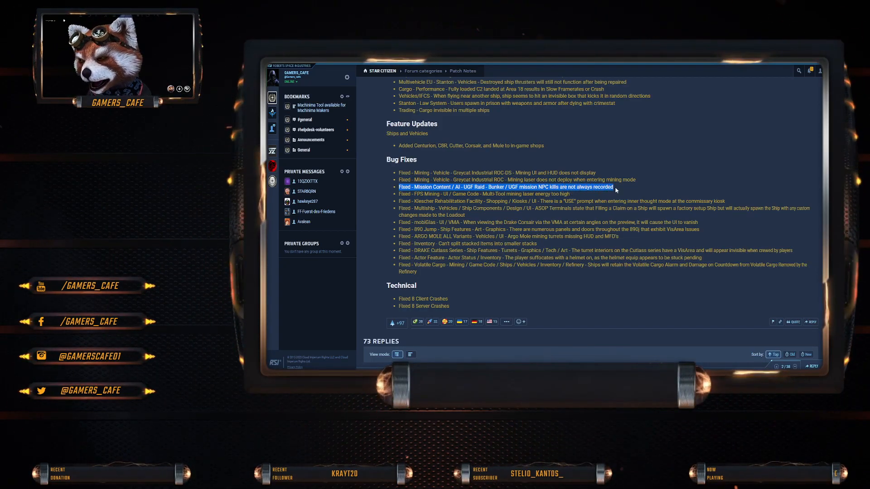
pyautogui.moveTo(599, 195)
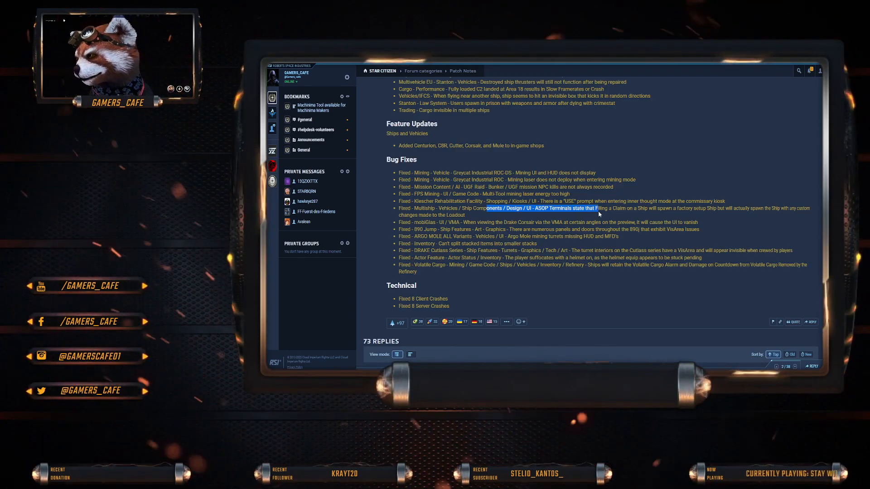
pyautogui.moveTo(598, 214); pyautogui.dragTo(649, 215)
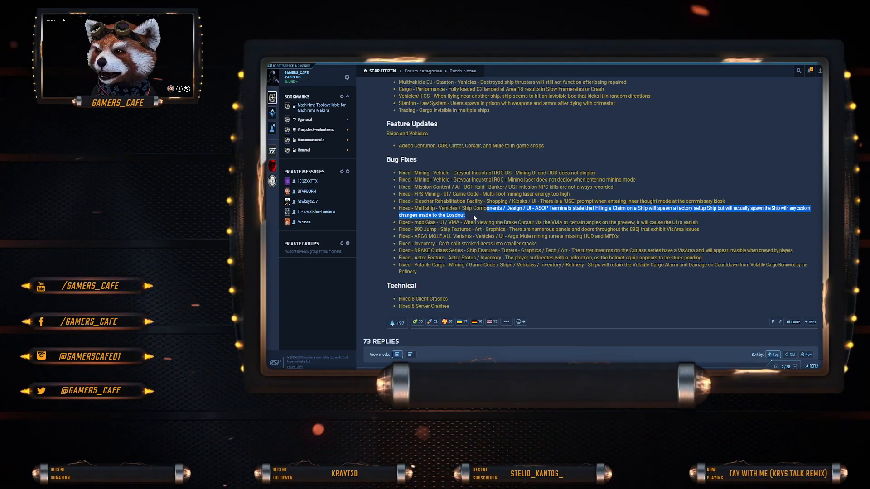
pyautogui.moveTo(573, 217)
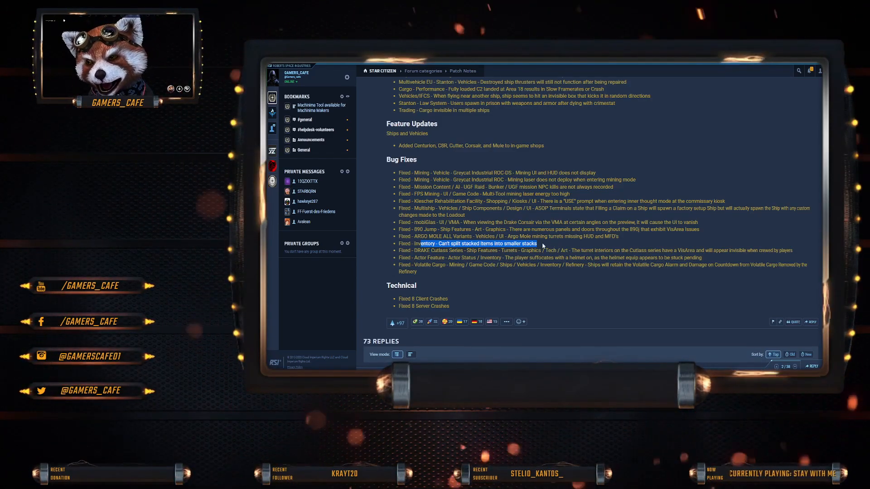
# Bring the Known Issues list into view above Feature Updates and Bug Fixes
pyautogui.scroll(-3)
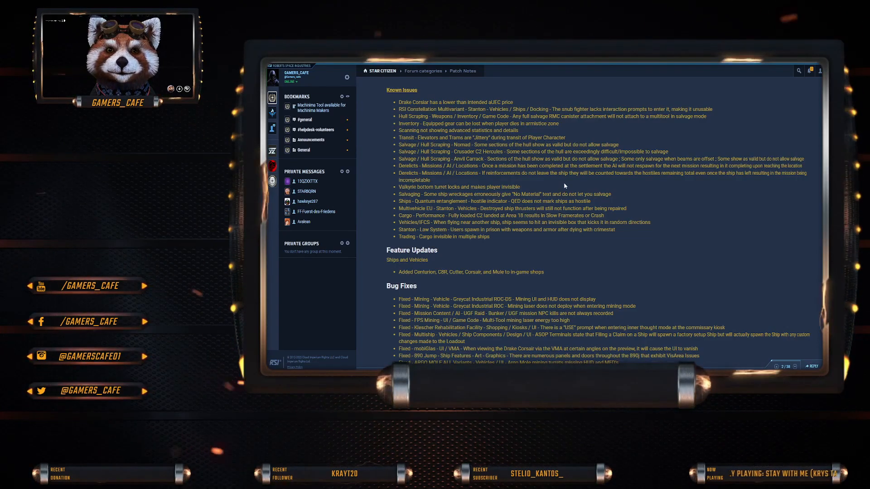
# Highlight 'ships' and another known-issue phrase, then scroll down to the 73 replies
pyautogui.doubleClick(482, 236)
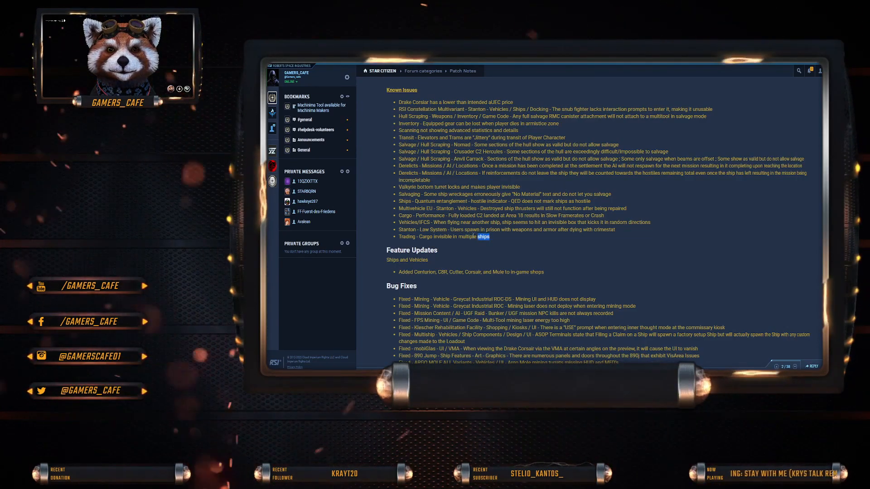
pyautogui.doubleClick(438, 237)
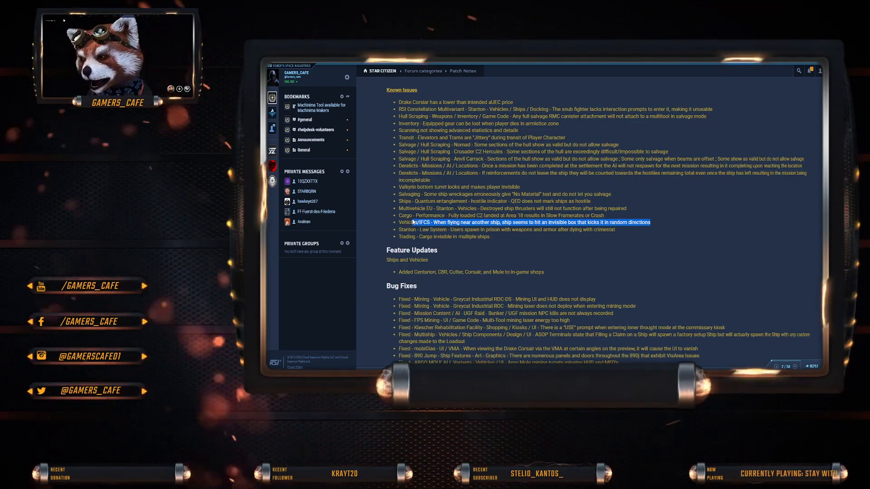
pyautogui.click(782, 366)
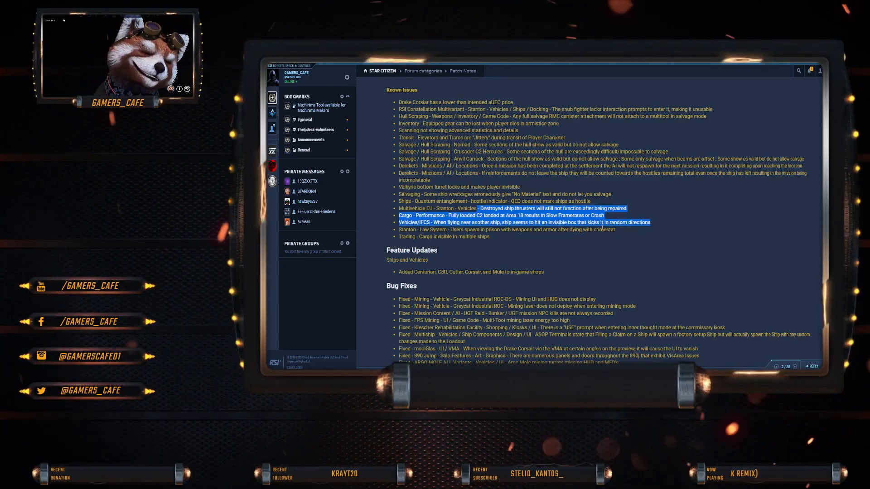
pyautogui.scroll(-3)
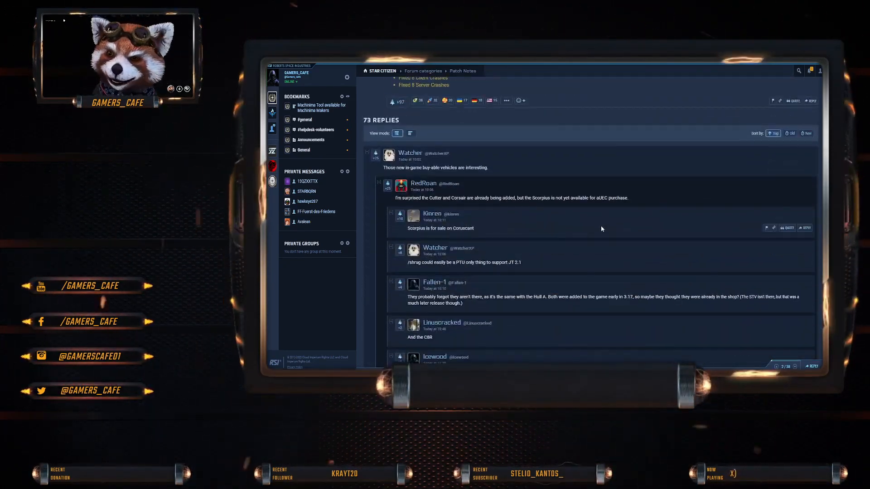